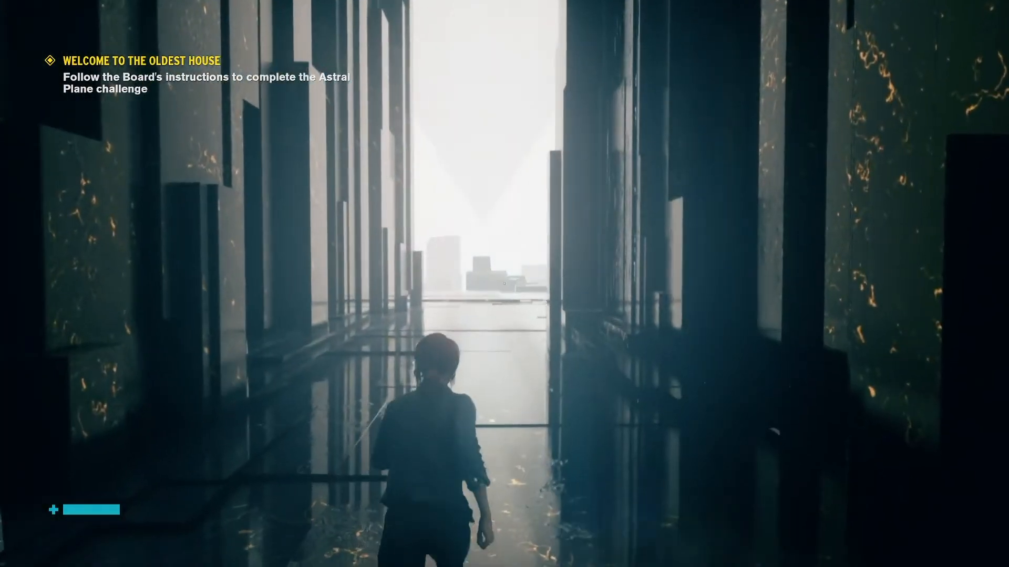
{"action": "mouse_move", "coordinate": [504, 284]}
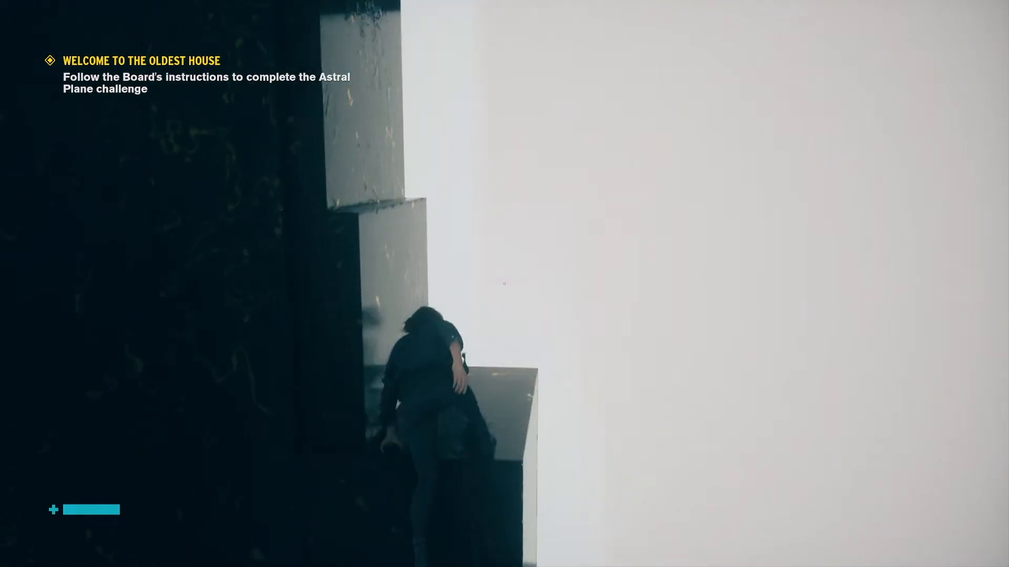
- Walk Jesse forward and climb over the block ledge onto the dark platform
{"action": "key", "text": "w"}
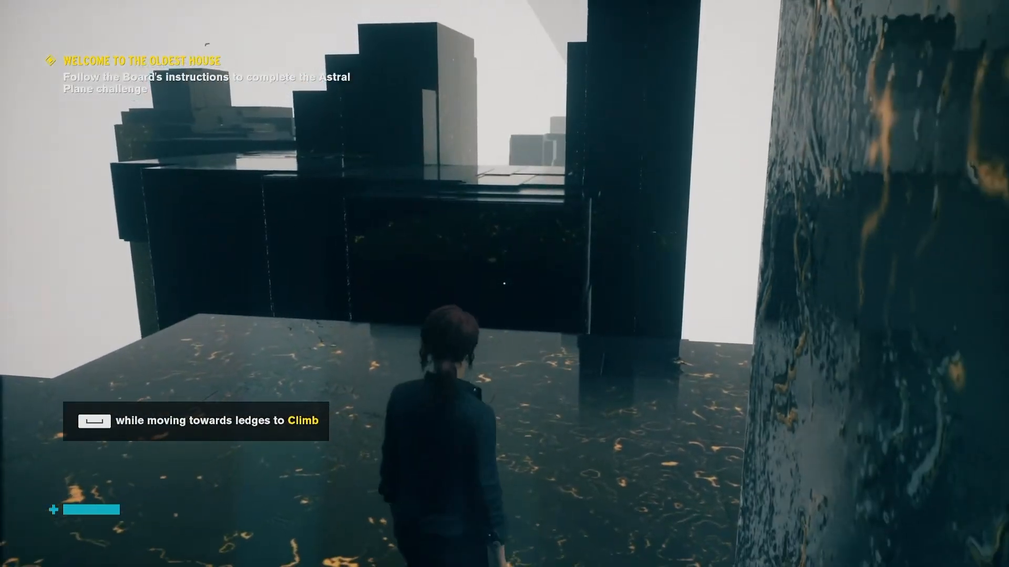
- Climb the stacked black blocks and walk along the block path toward the towers
{"action": "key", "text": "w"}
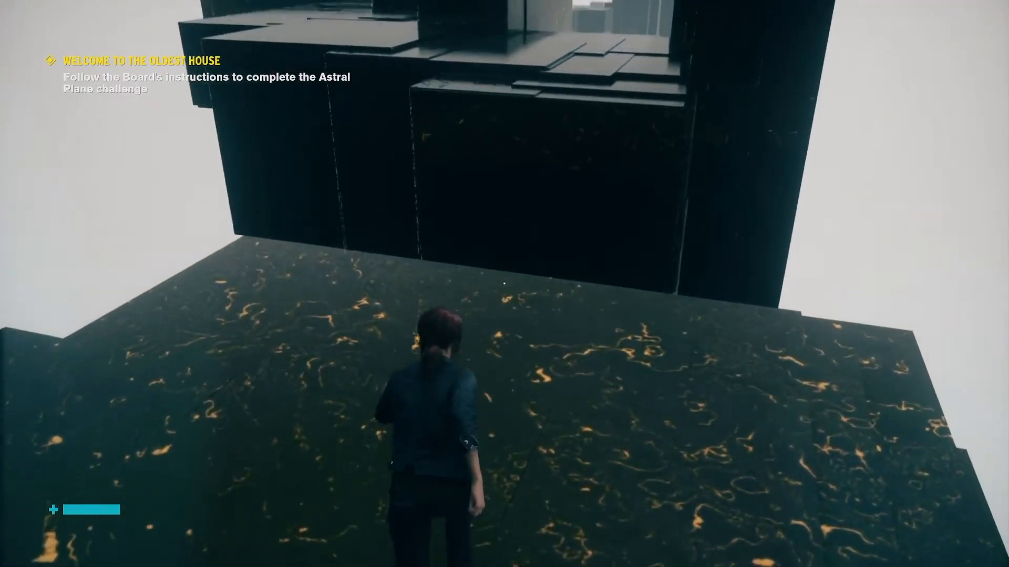
{"action": "key", "text": "w"}
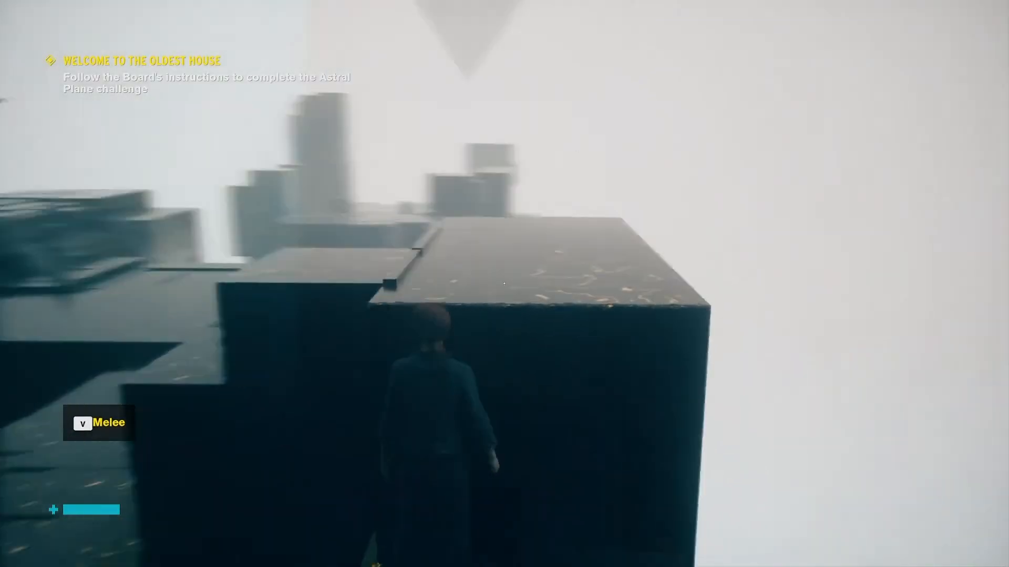
{"action": "mouse_move", "coordinate": [505, 284]}
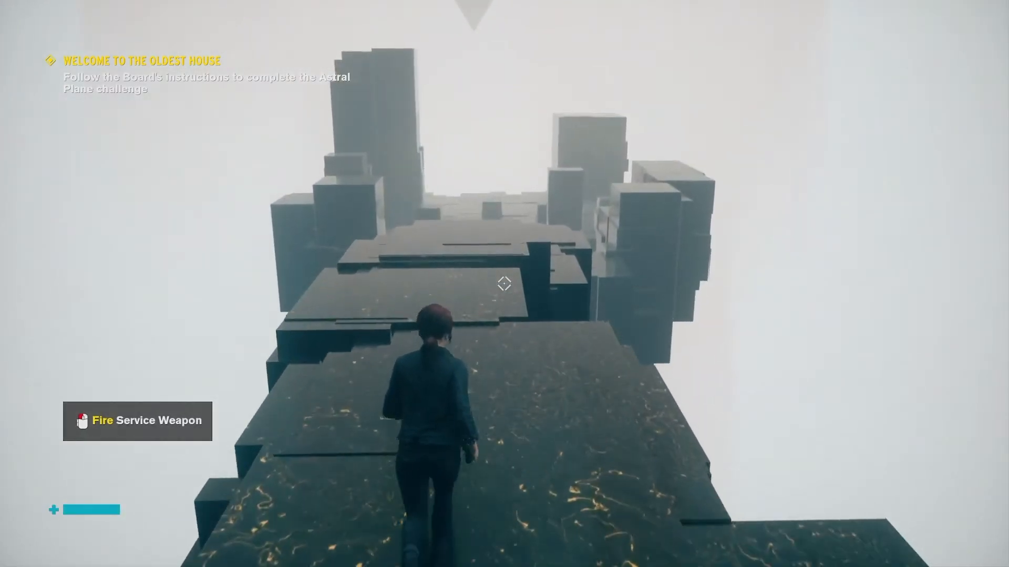
{"action": "key", "text": "w"}
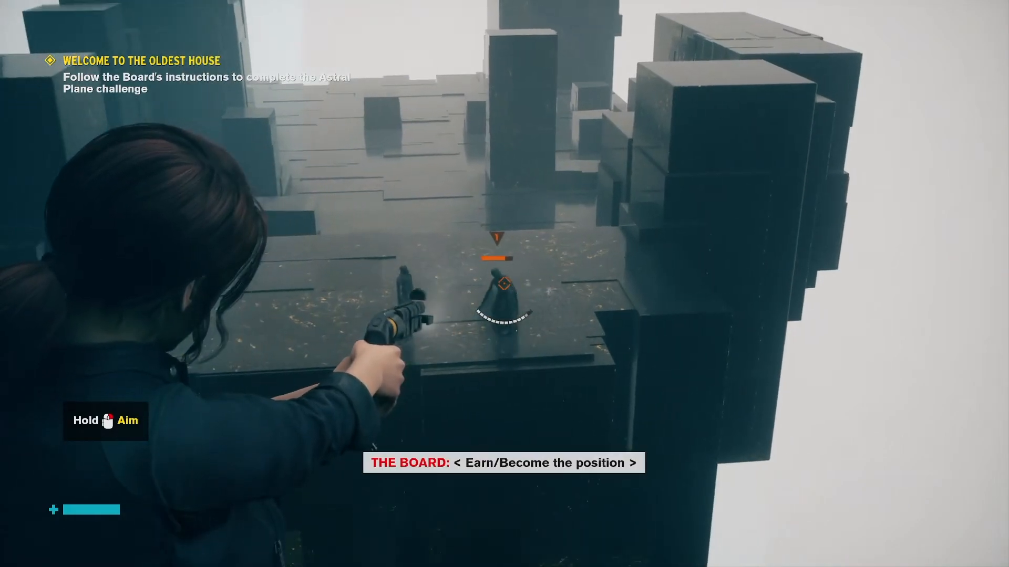
{"action": "mouse_move", "coordinate": [505, 284]}
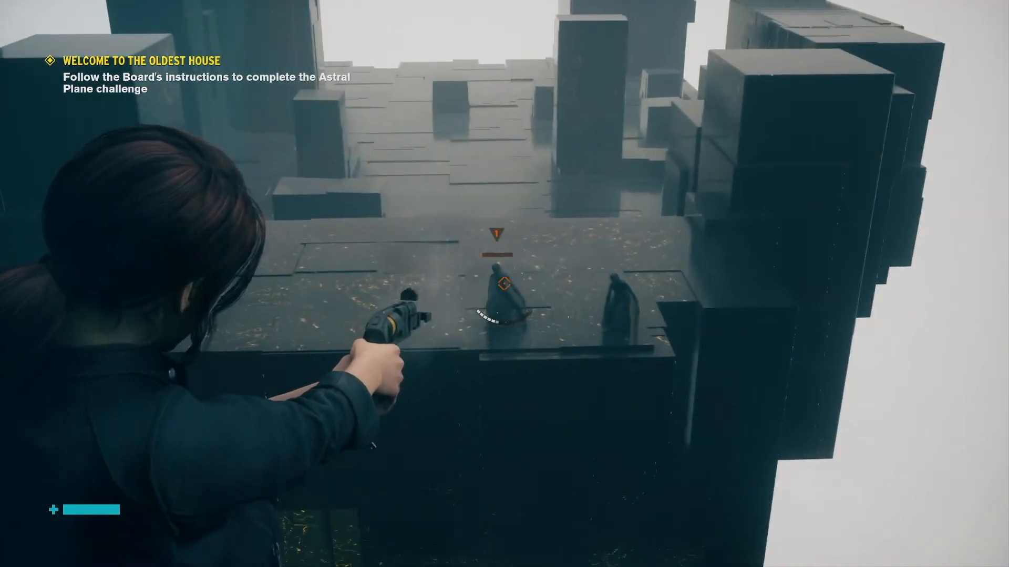
- Shoot the shadowy enemy on the platform, then walk onward into the reflective hall
{"action": "left_click", "coordinate": [504, 284]}
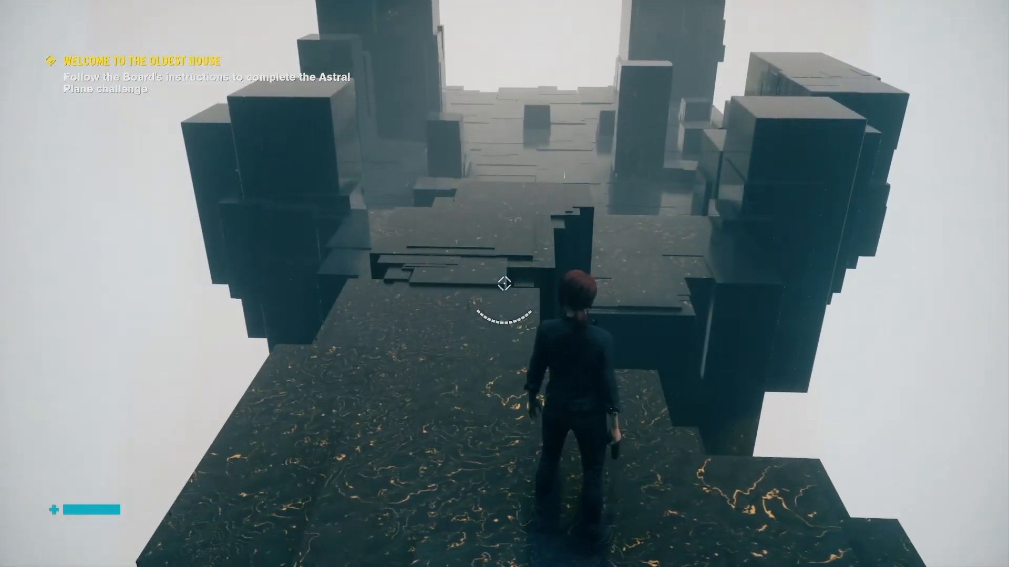
{"action": "key", "text": "w"}
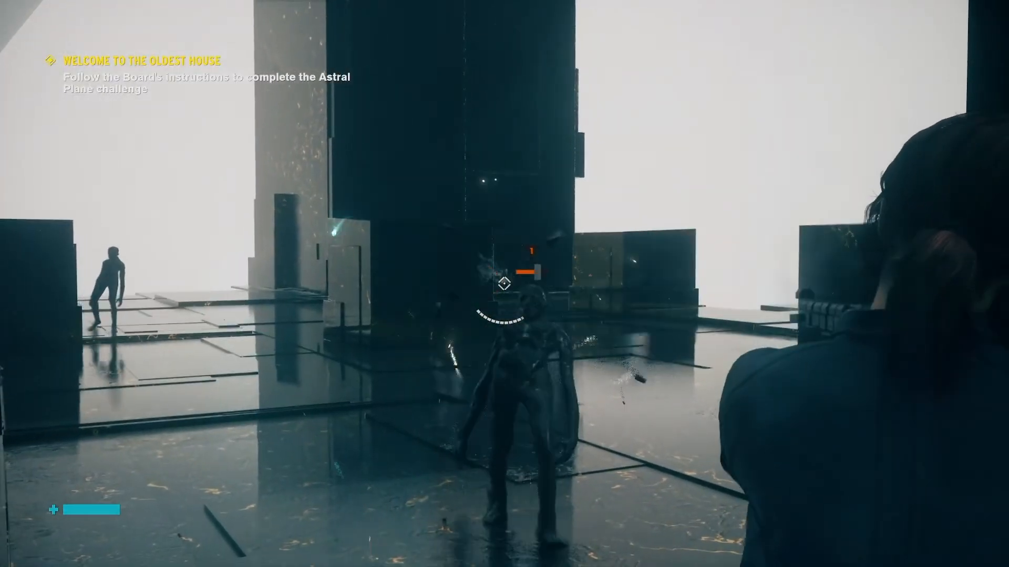
- Fire at the hooded shadowy figure ahead on the gold-veined floor
{"action": "left_click", "coordinate": [504, 283]}
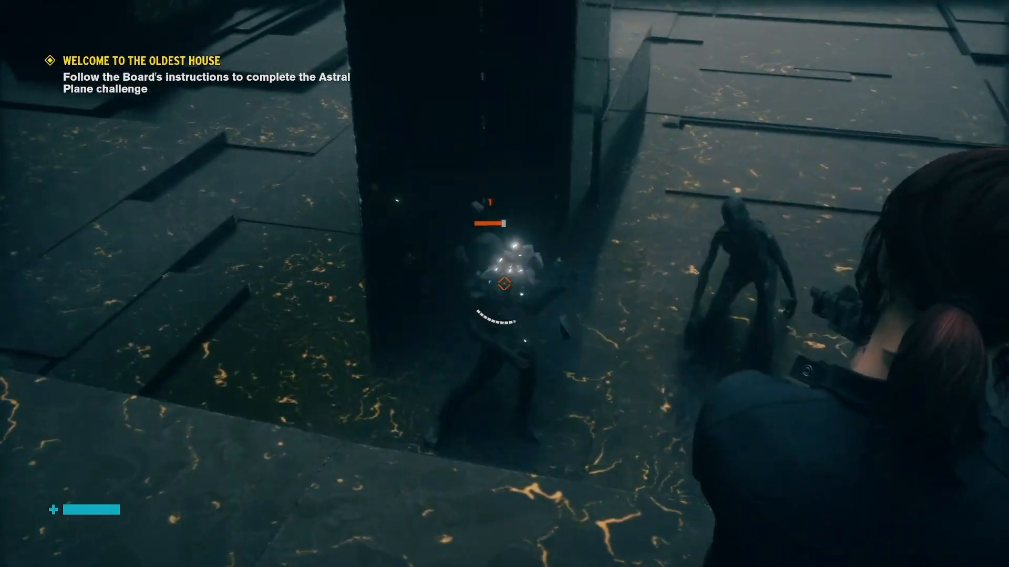
- Shoot the glowing enemy beside the pillar
{"action": "left_click", "coordinate": [504, 284]}
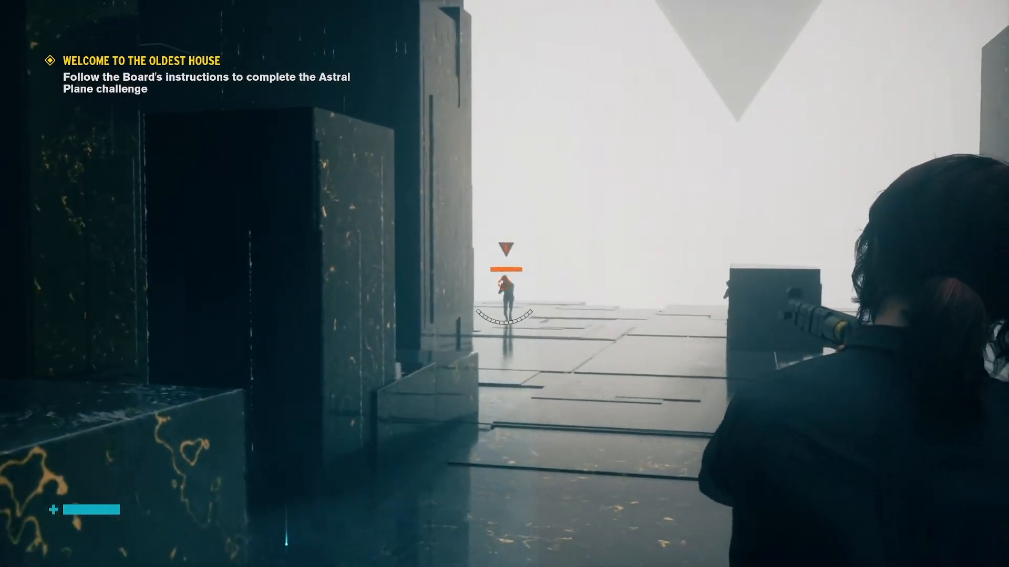
{"action": "mouse_move", "coordinate": [504, 283]}
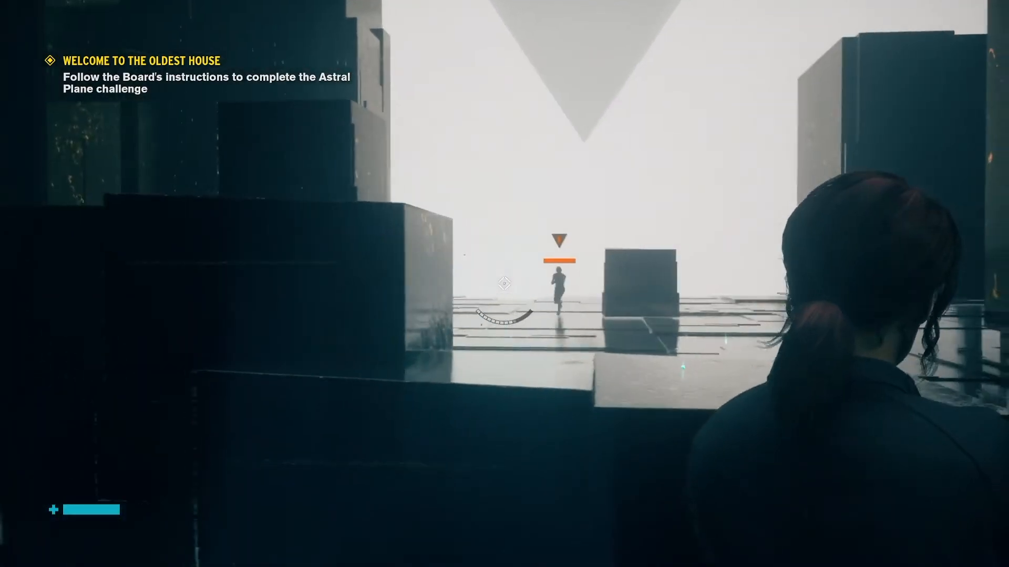